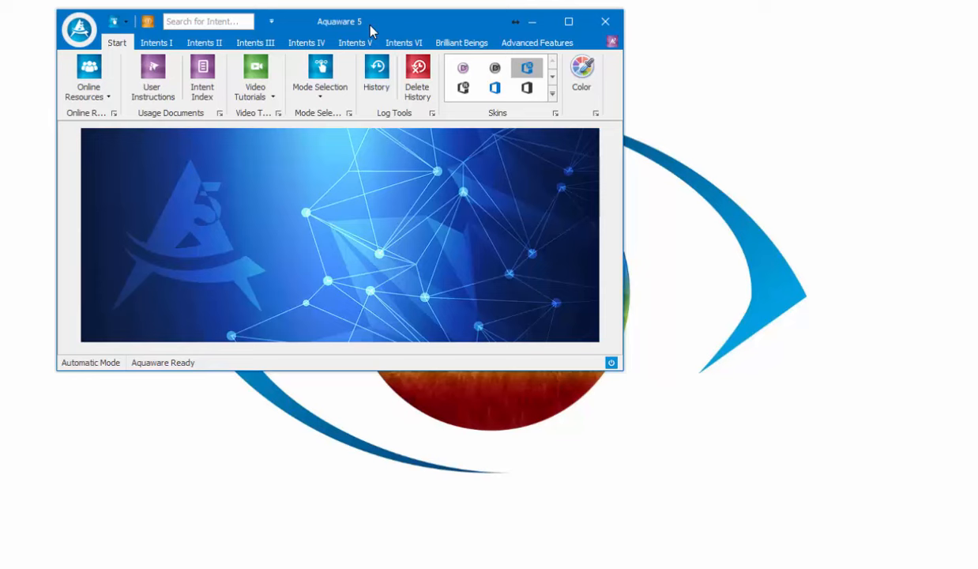
mouse_move(428, 23)
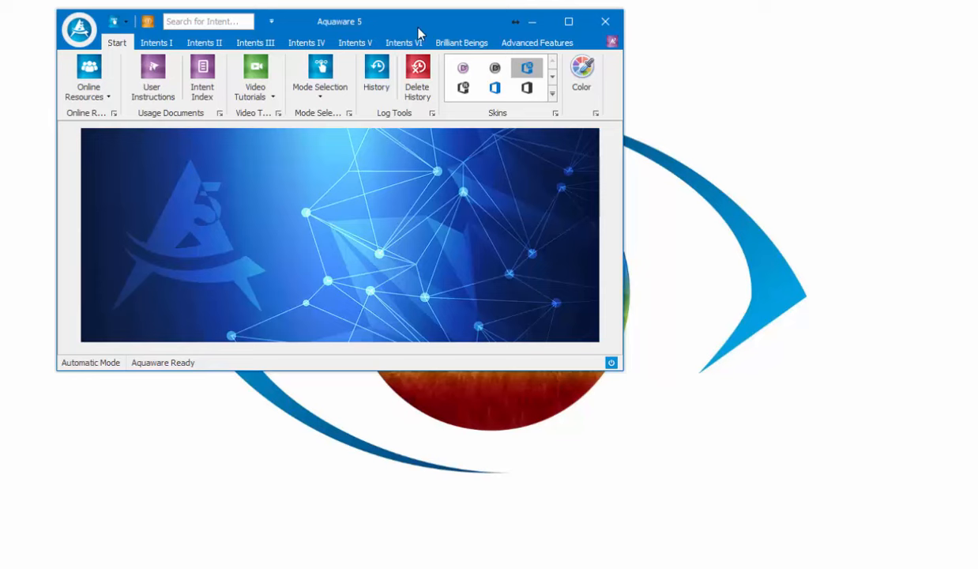
mouse_move(436, 36)
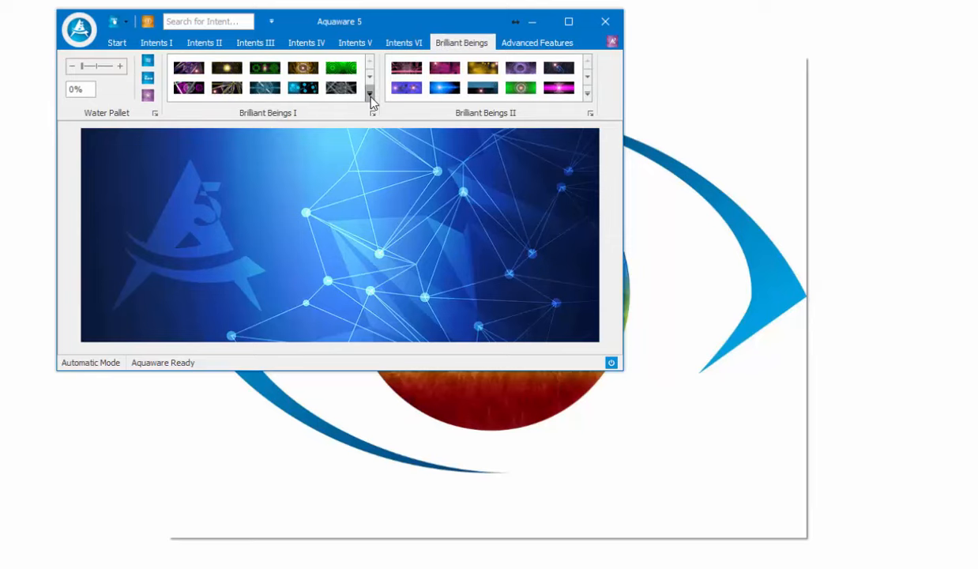
Step: Expand the Brilliant Beings I gallery and scroll from Brilliant Minds down to Writers
click(370, 98)
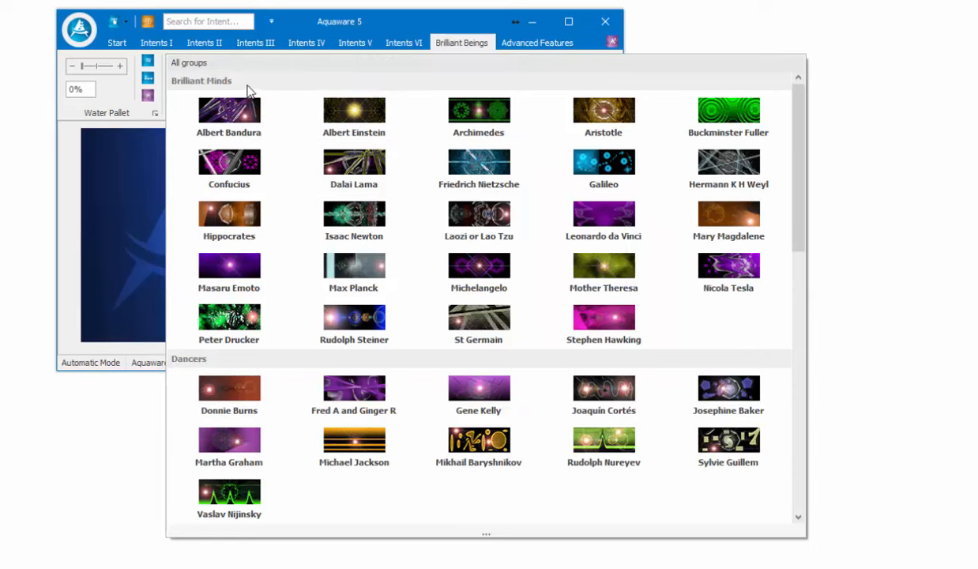
mouse_move(229, 161)
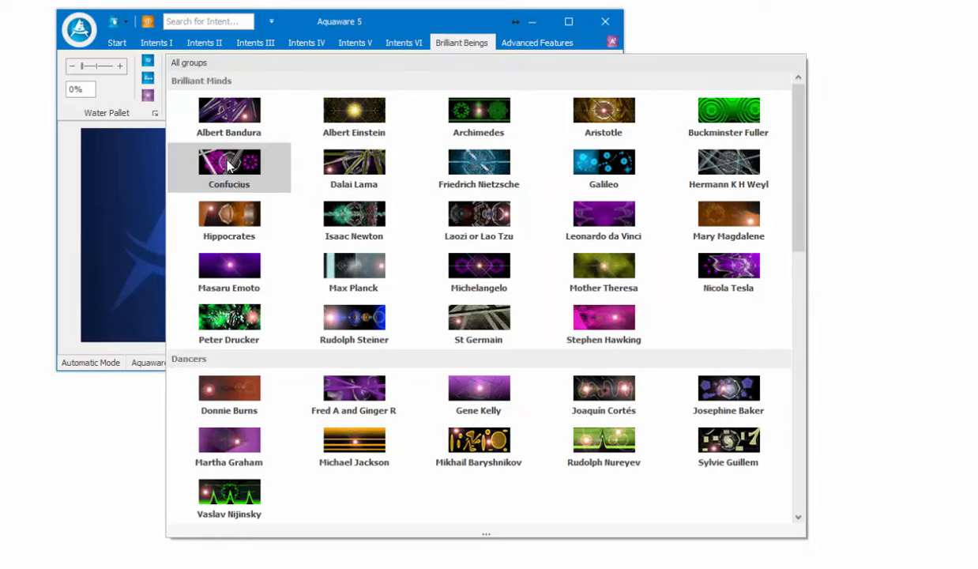
scroll(down, 3)
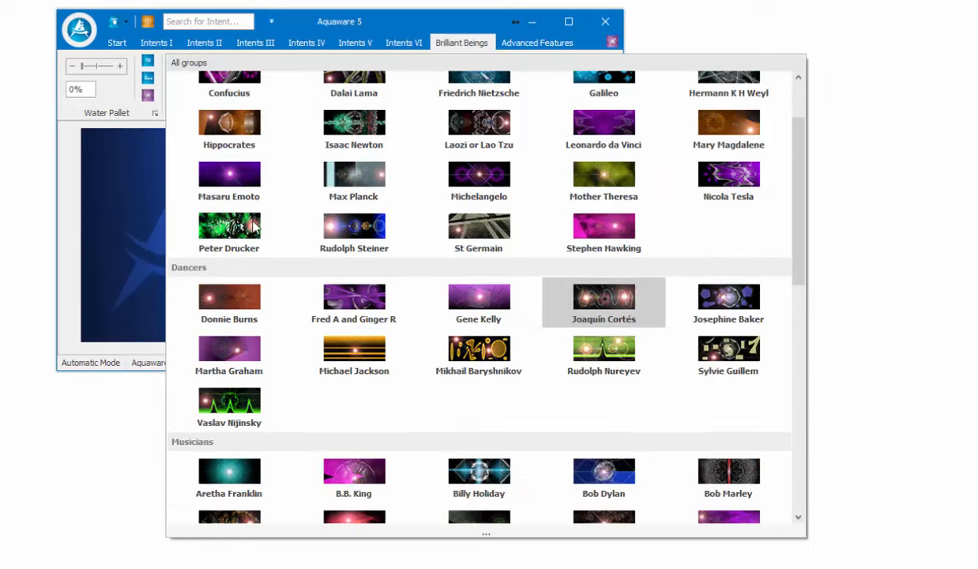
scroll(down, 3)
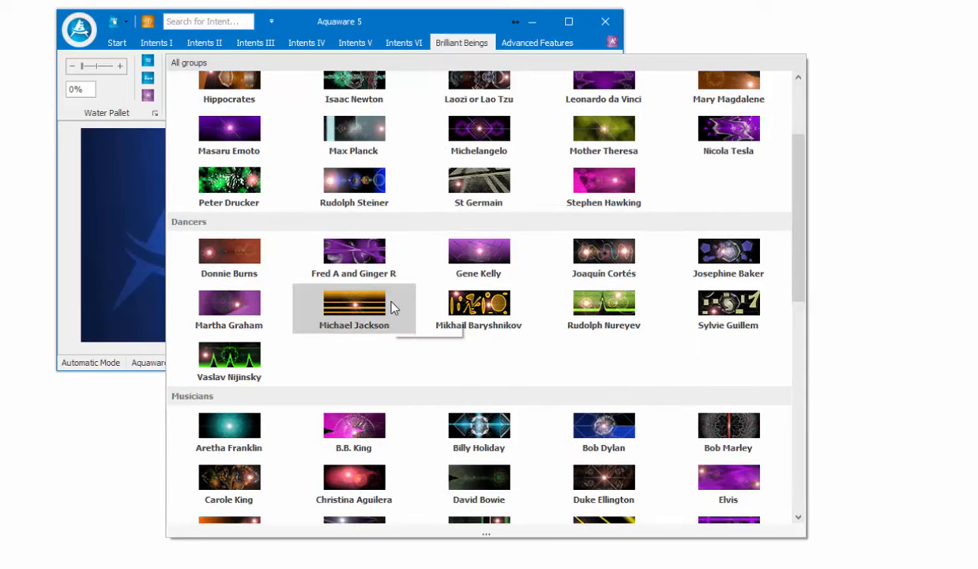
scroll(down, 3)
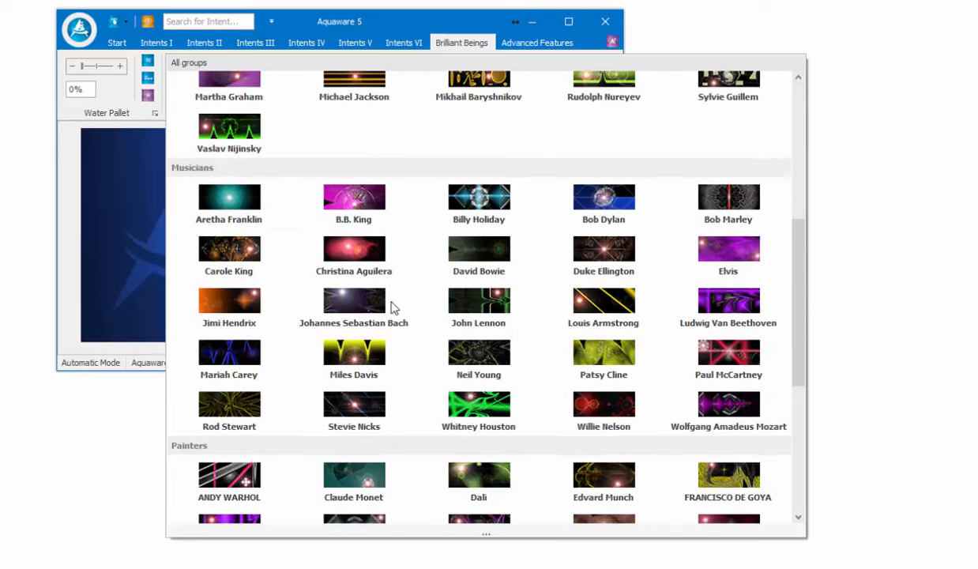
scroll(down, 3)
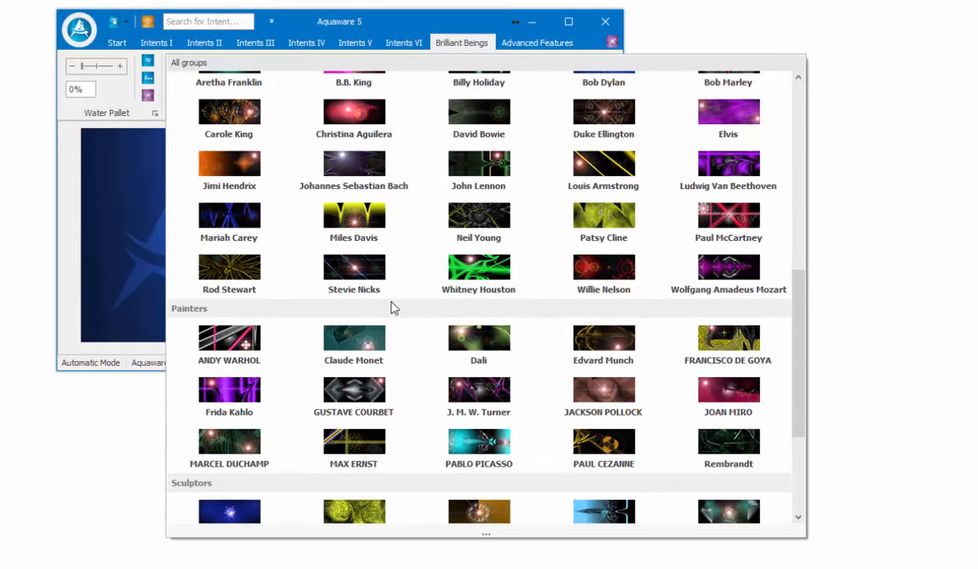
scroll(down, 3)
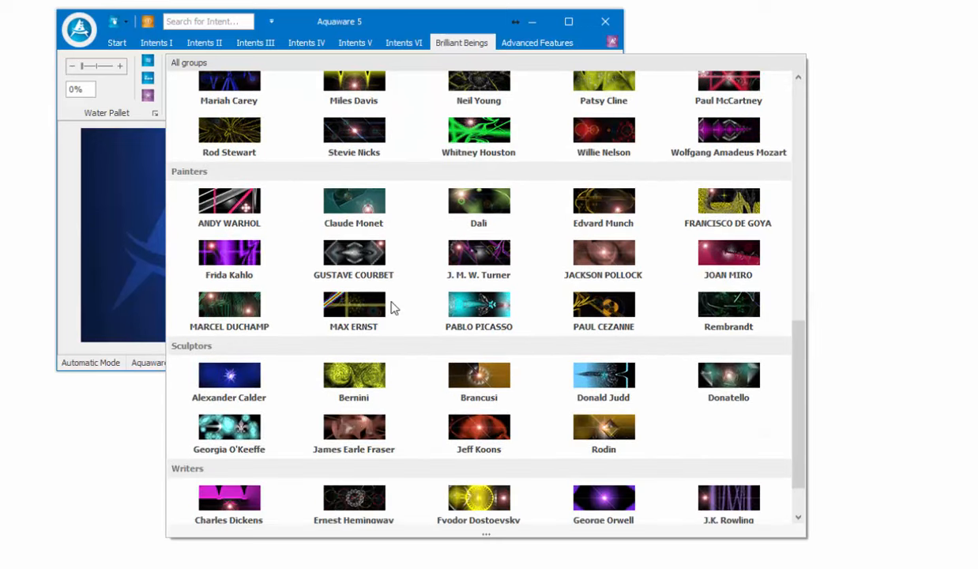
scroll(down, 3)
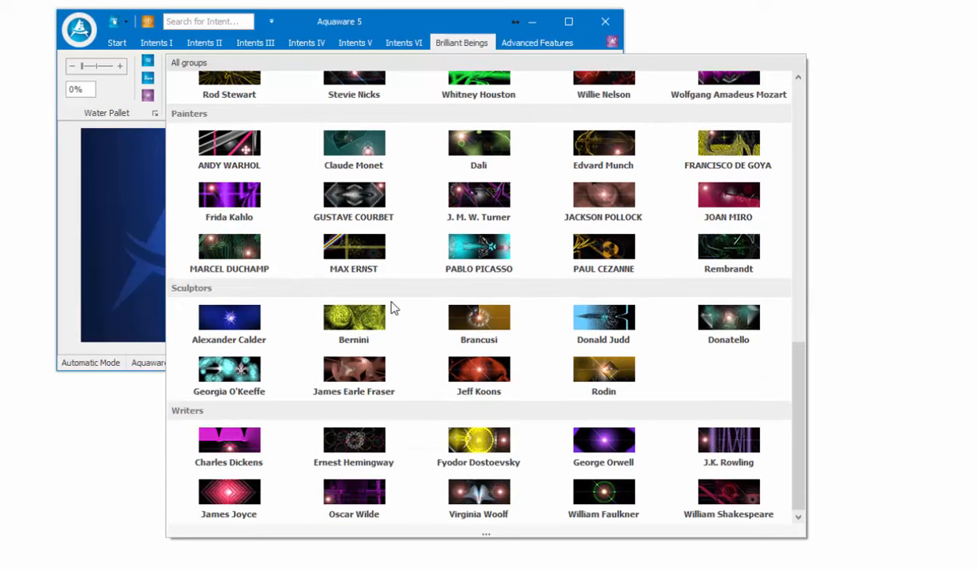
Step: Expand the Brilliant Beings II gallery and scroll through Acting, Athletes, Business, Comedy to Healing
click(461, 43)
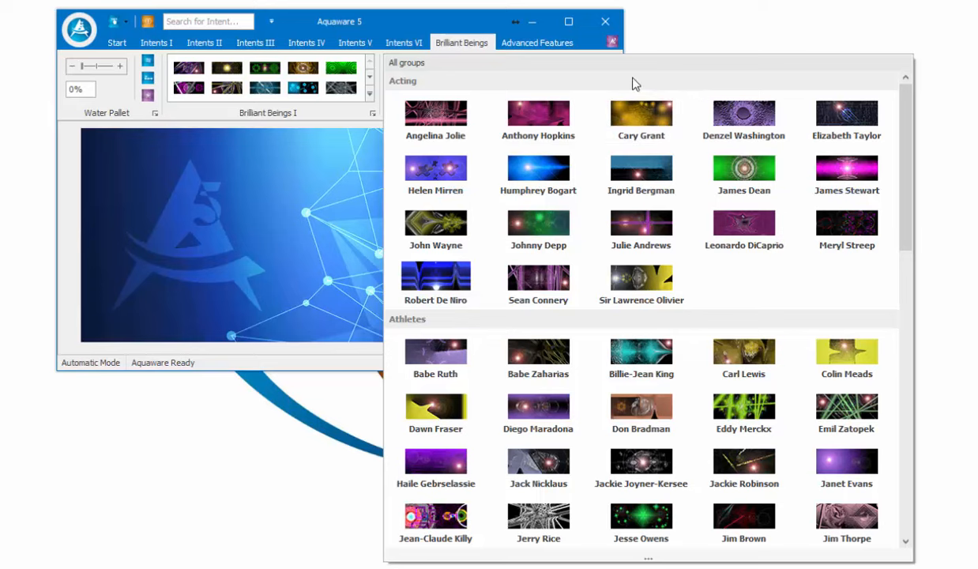
mouse_move(651, 145)
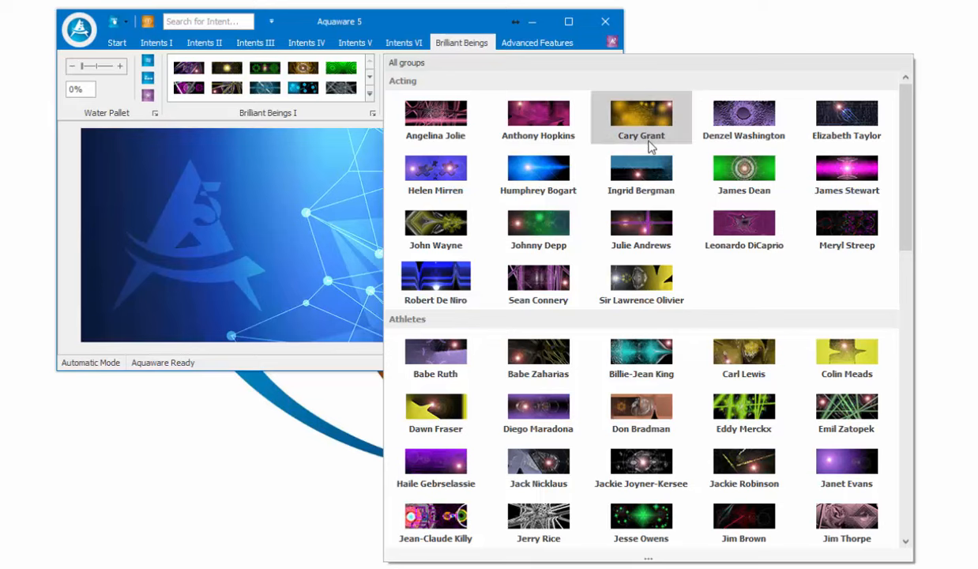
scroll(down, 3)
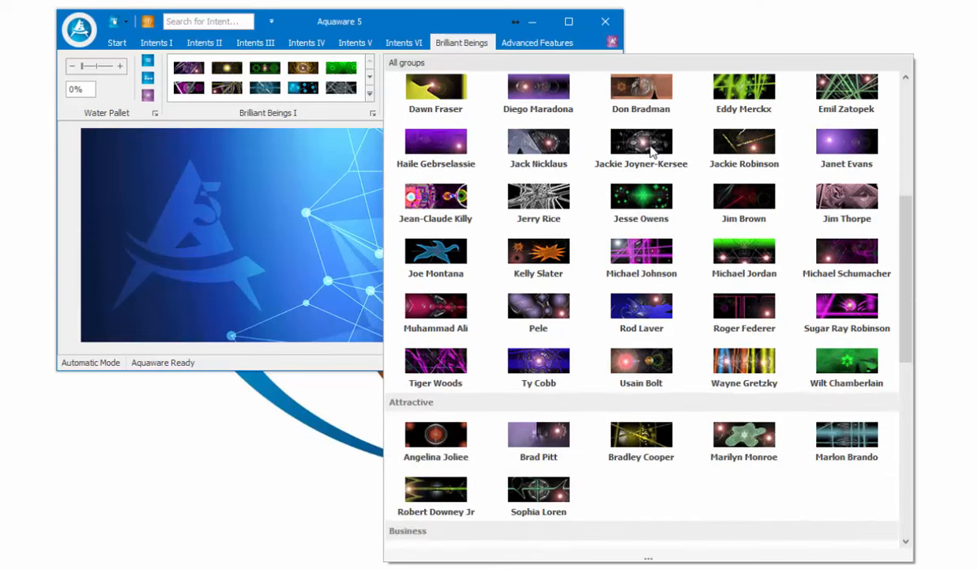
scroll(down, 3)
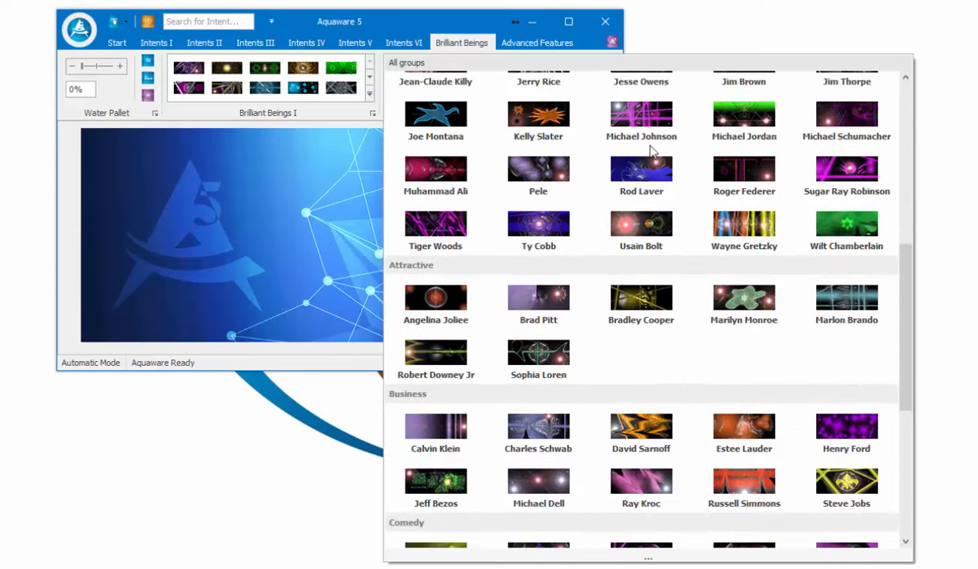
scroll(down, 3)
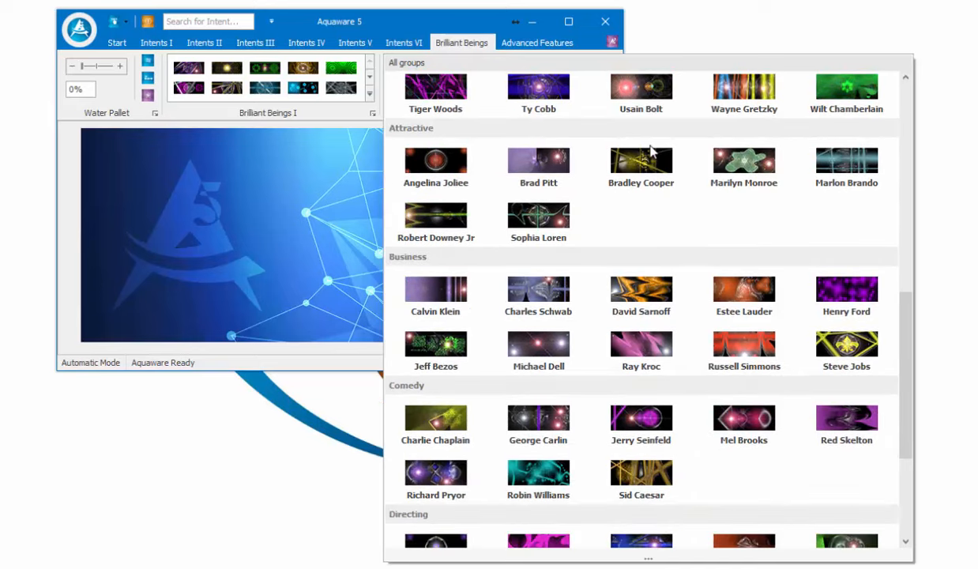
scroll(down, 3)
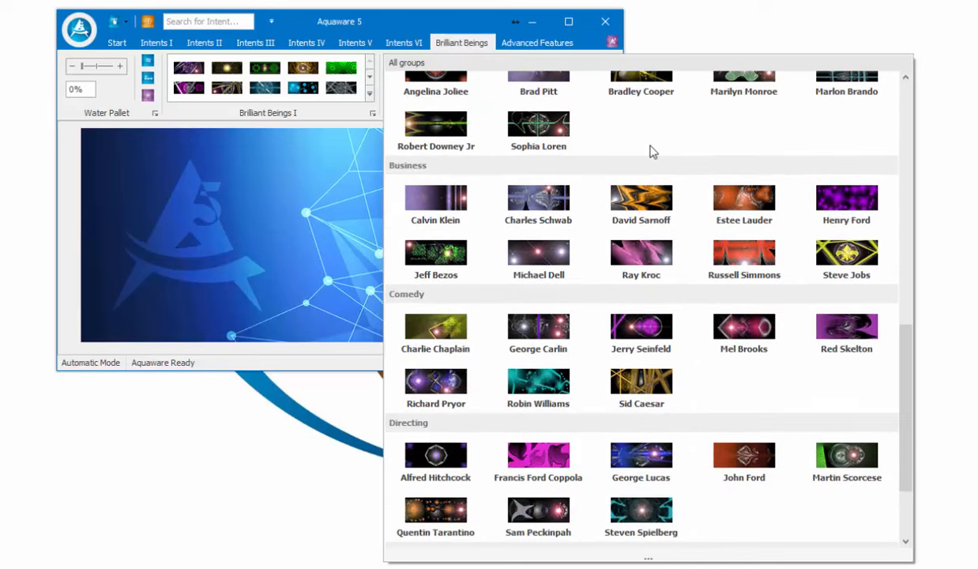
scroll(down, 3)
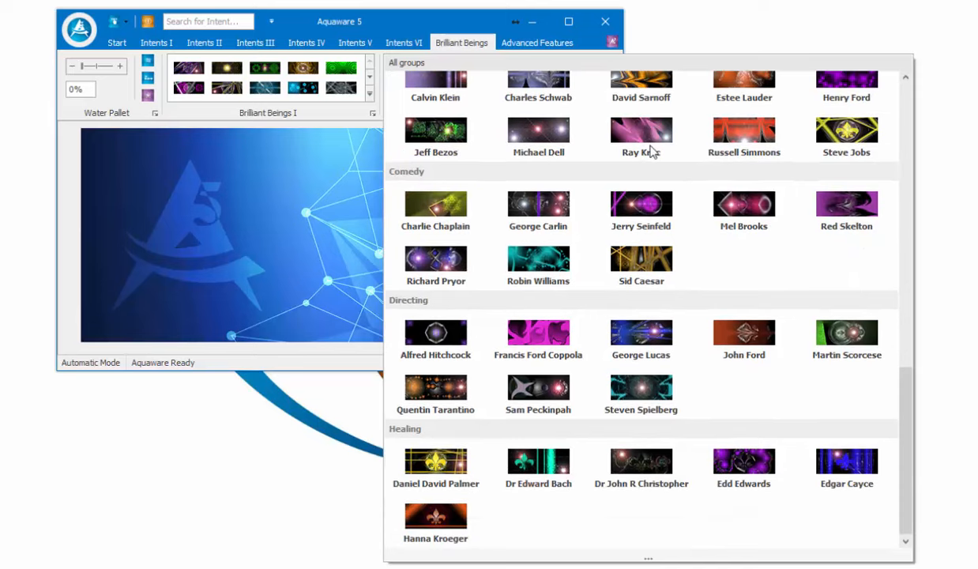
mouse_move(484, 43)
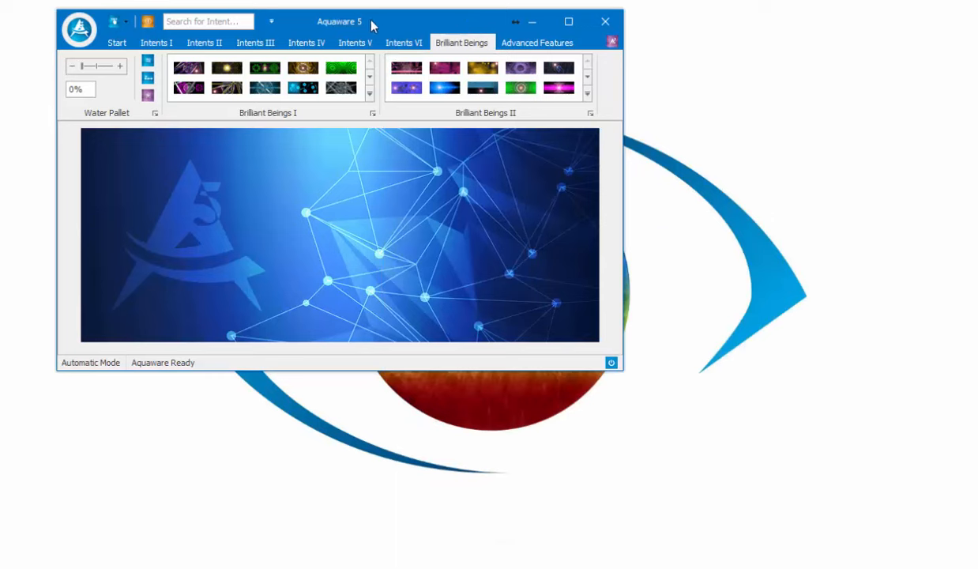
Step: Choose Beginner Mode under Mode Selection on the Start tab, then show the Brilliant Beings collections
click(115, 43)
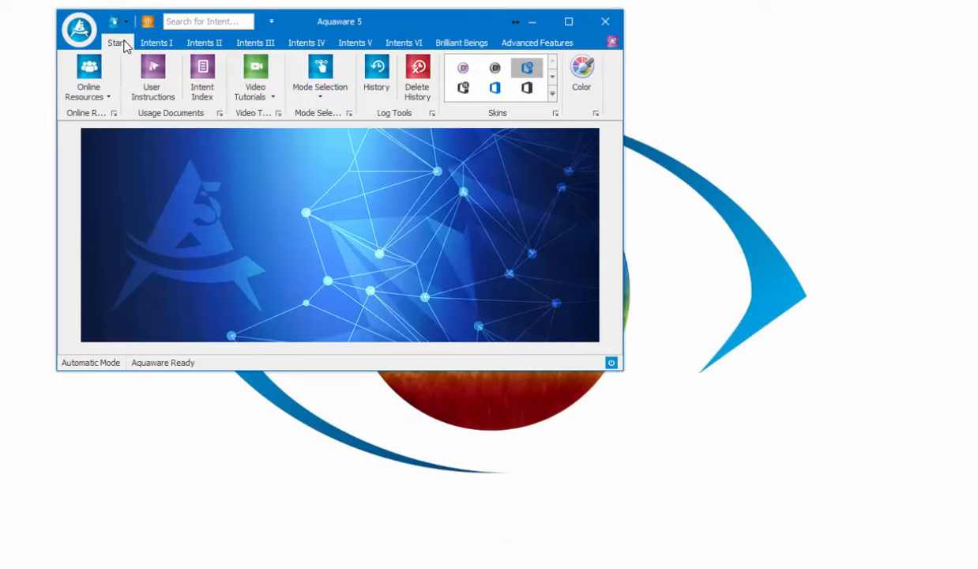
click(322, 79)
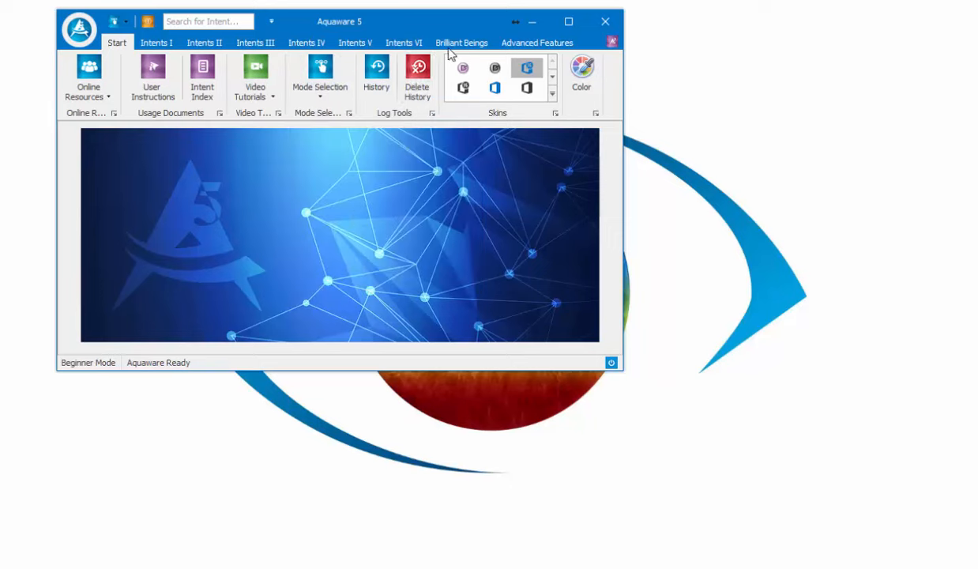
click(461, 43)
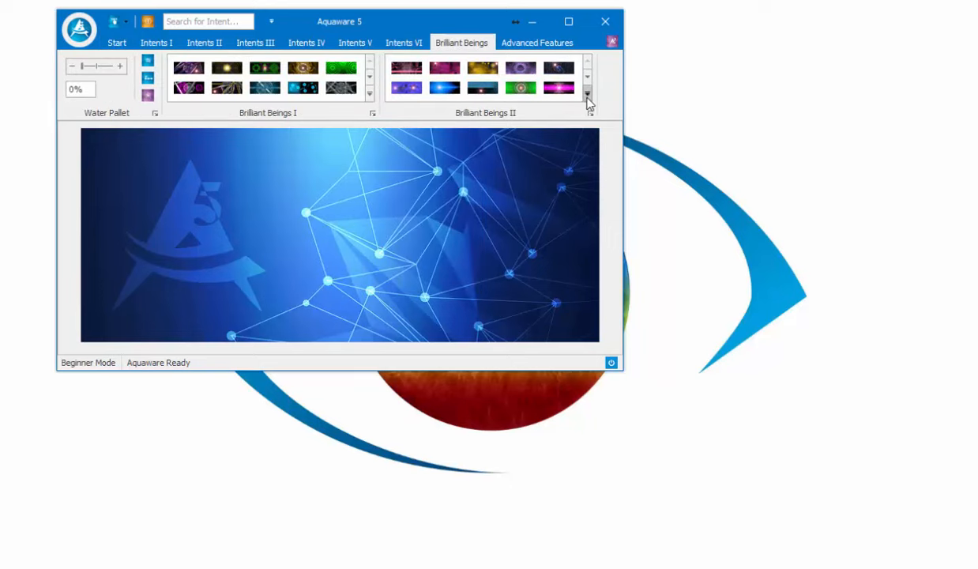
Step: Pick a Brilliant Beings II figure, set power to 68% and start it with Select & Run
click(588, 95)
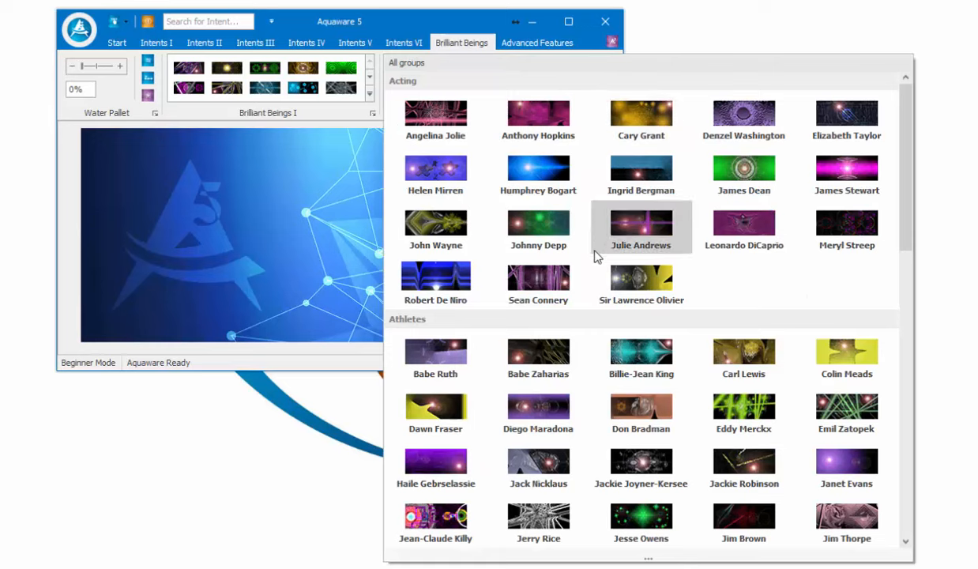
mouse_move(543, 407)
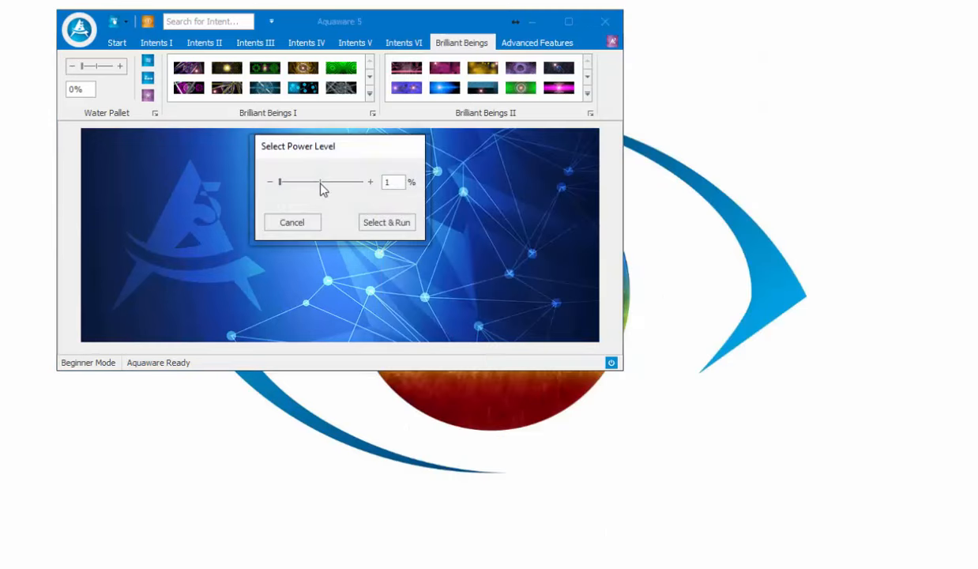
drag(278, 181, 335, 182)
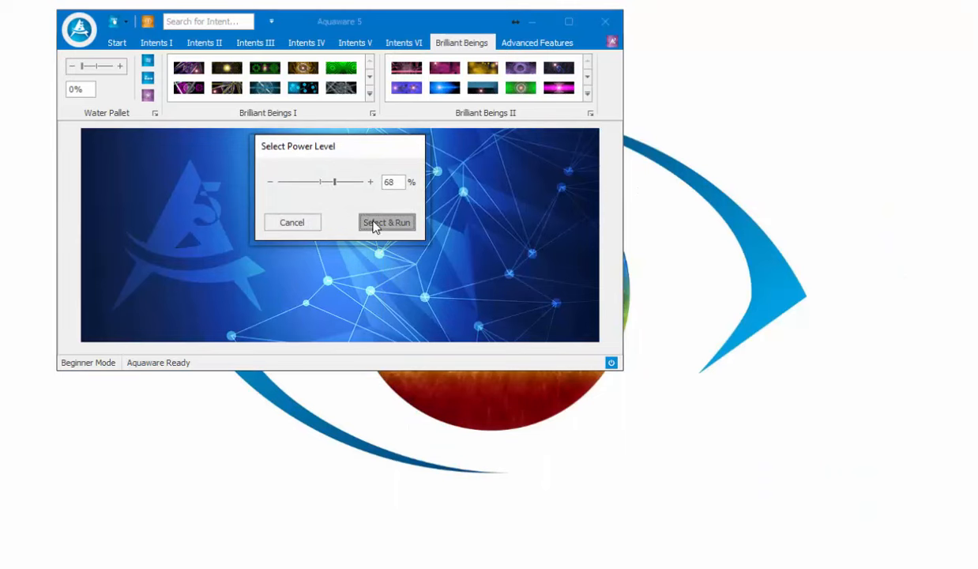
click(385, 221)
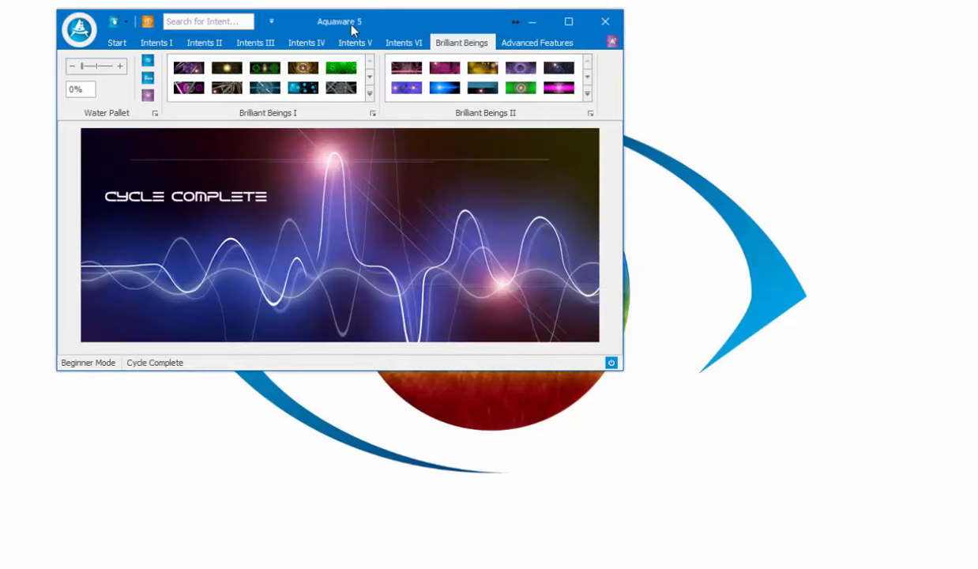
Step: After Cycle Complete appears, move the Aquaware window toward the screen centre
drag(351, 29, 505, 123)
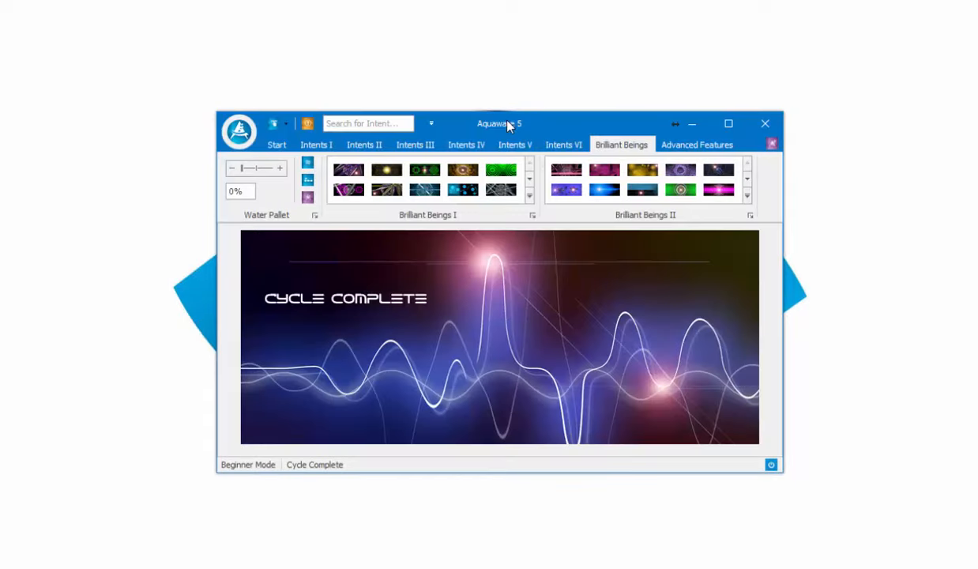